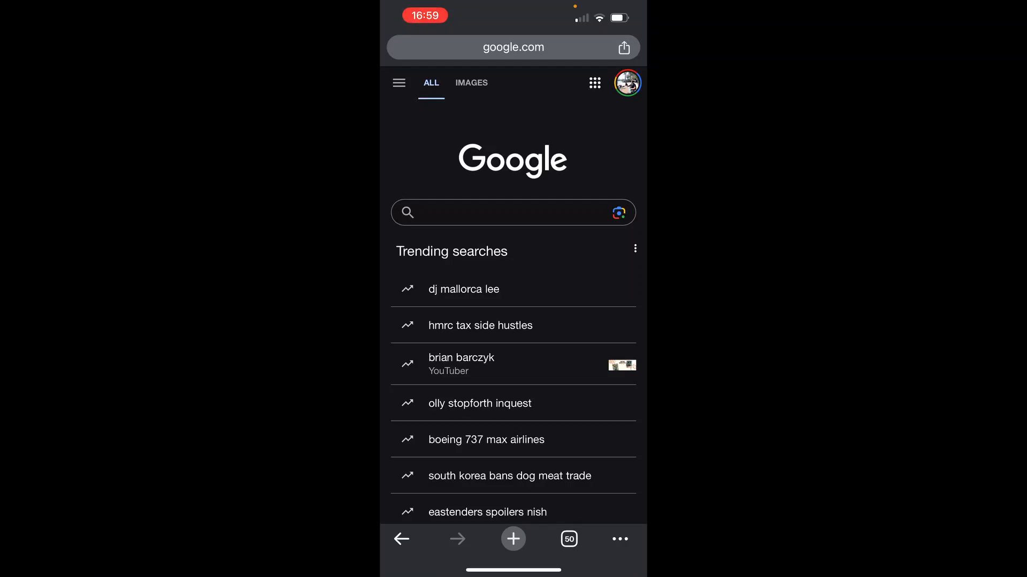
- Search Google for 'google forms' and open the Google Forms sign-in result
{"action": "left_click", "coordinate": [512, 211]}
{"action": "type", "text": "google forms"}
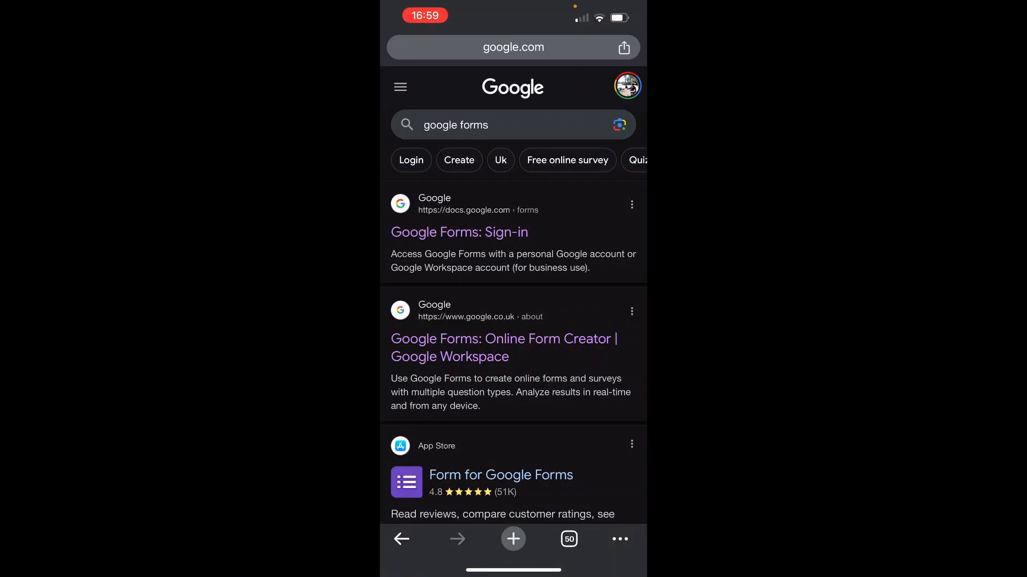
{"action": "left_click", "coordinate": [459, 232]}
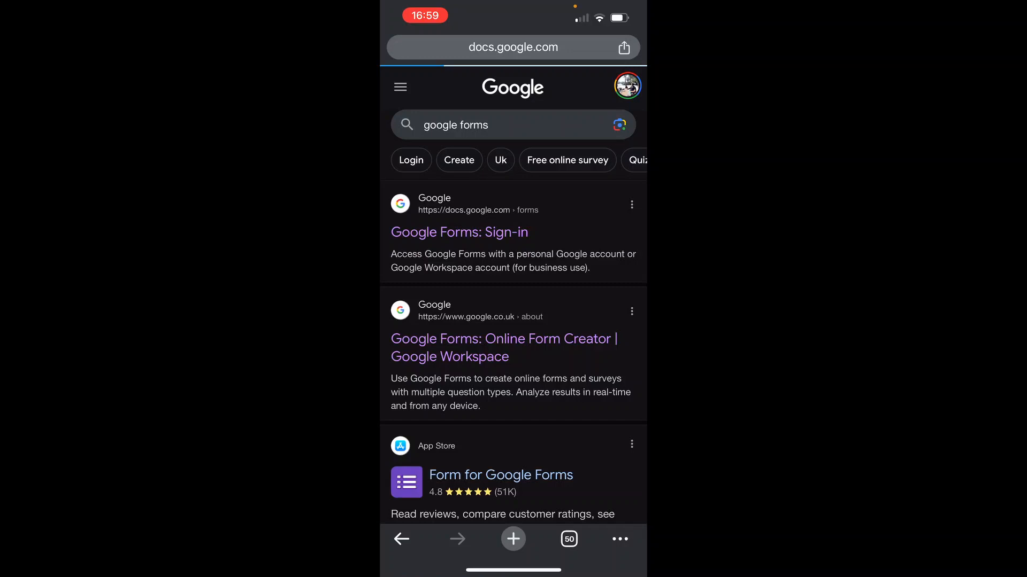
- Re-sort My Drive via 'Sort by…' so 'Untitled form' appears near the top of Files
{"action": "left_click", "coordinate": [459, 232]}
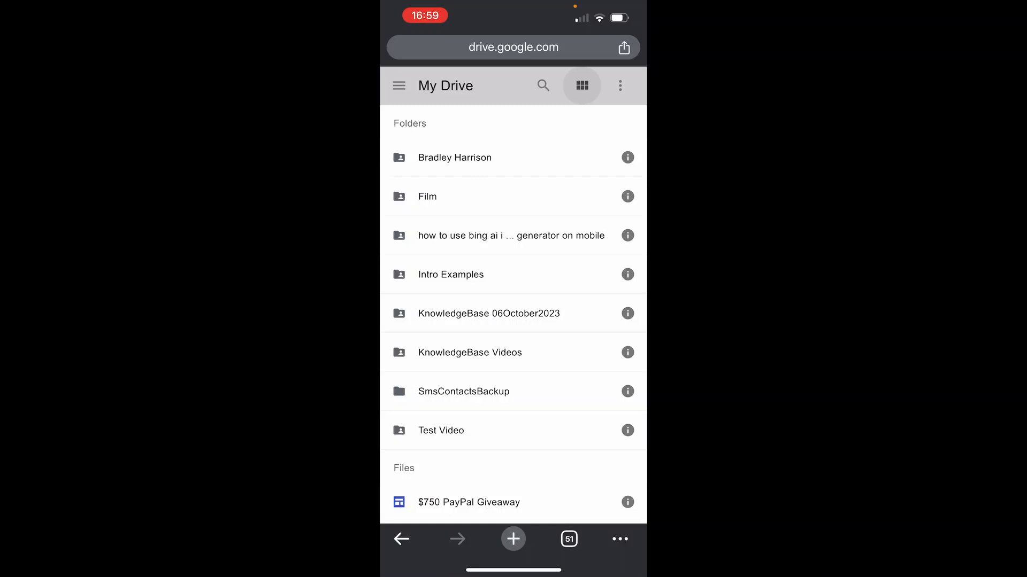
{"action": "left_click", "coordinate": [581, 86]}
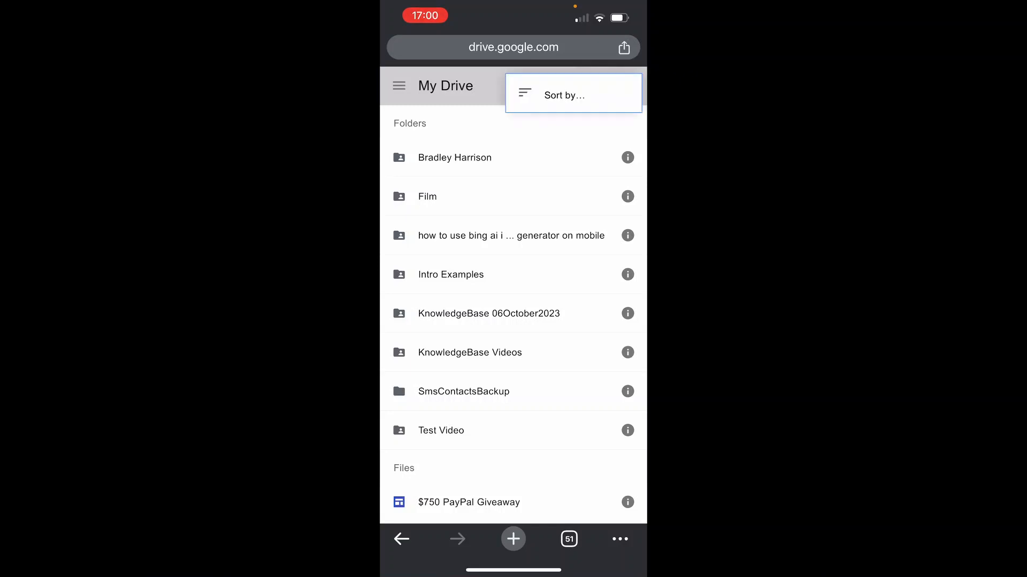
{"action": "left_click", "coordinate": [564, 95]}
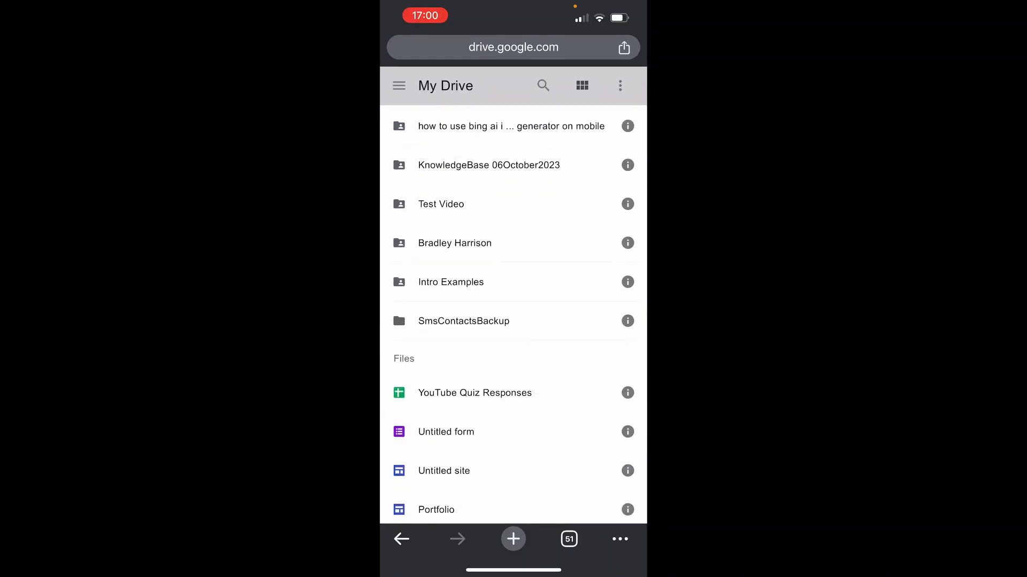
{"action": "scroll", "scroll_direction": "down", "scroll_amount": 3}
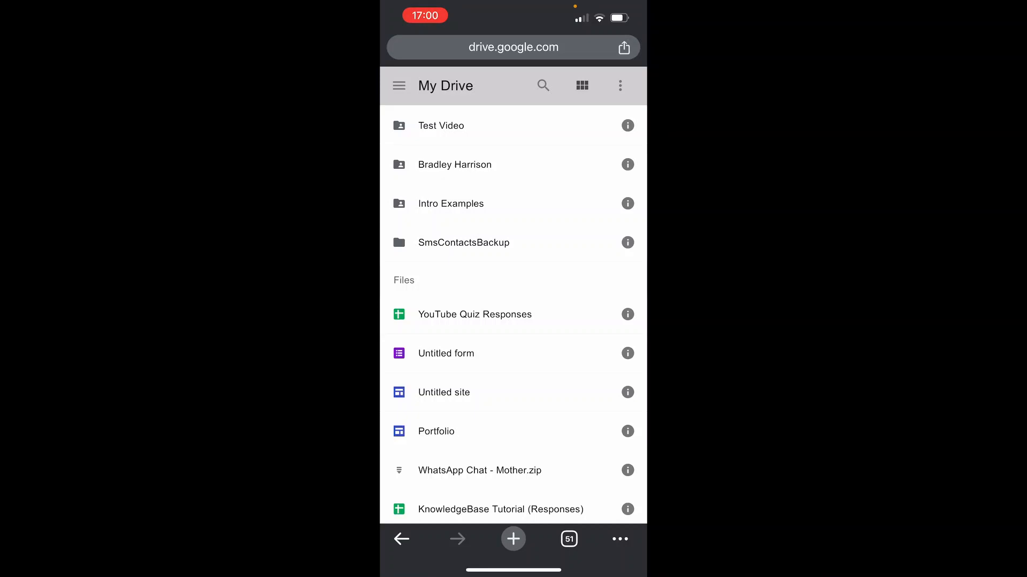
- Preview 'Untitled form' and open it in a new window in the Forms editor
{"action": "left_click", "coordinate": [445, 354]}
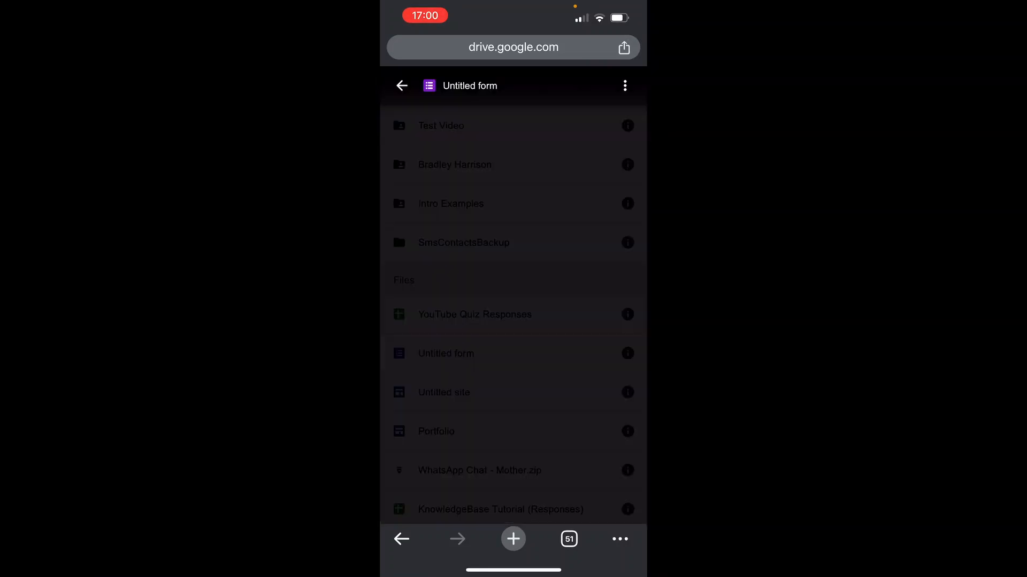
{"action": "left_click", "coordinate": [445, 354]}
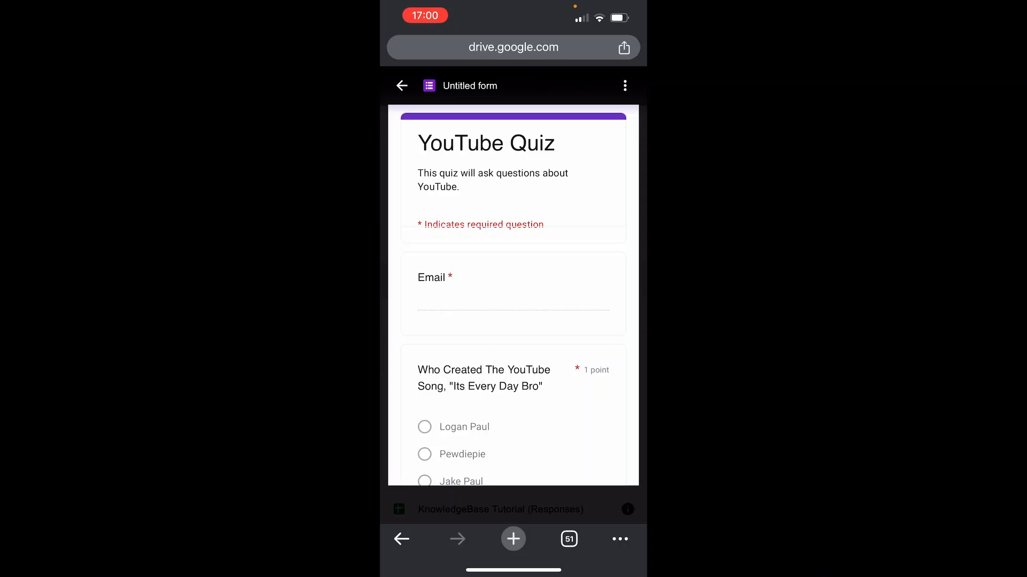
{"action": "left_click", "coordinate": [624, 86]}
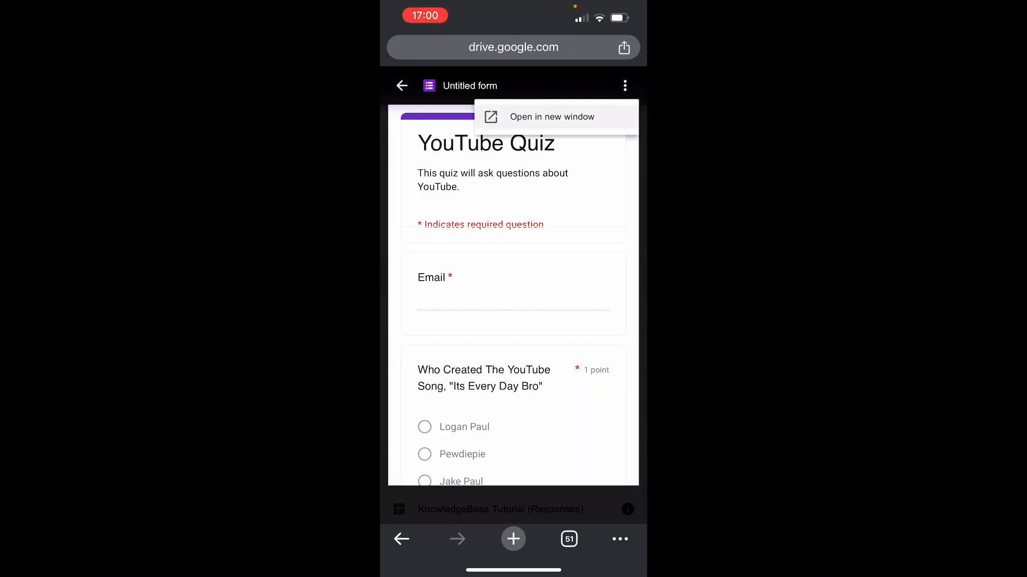
{"action": "left_click", "coordinate": [552, 116]}
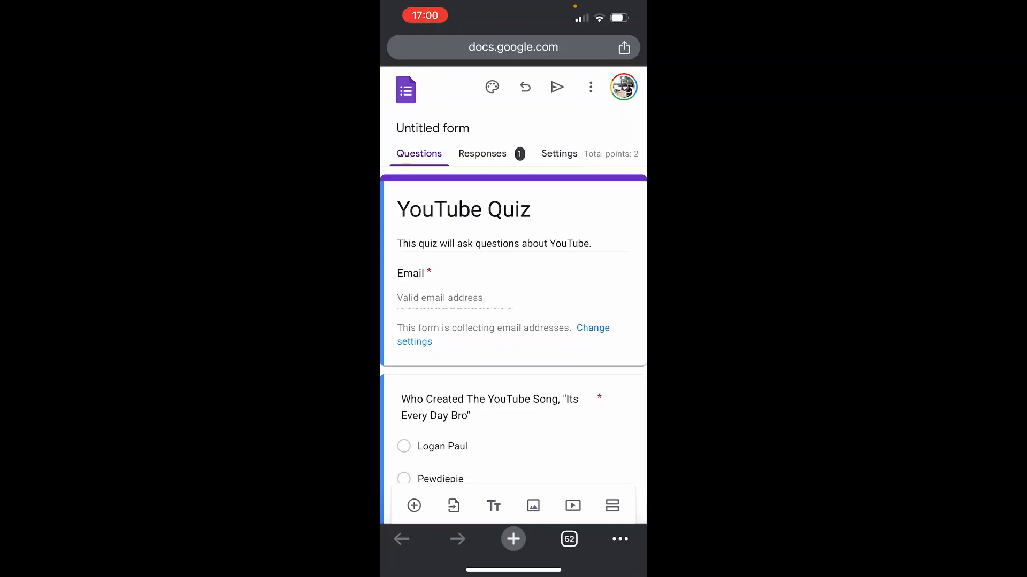
- From the Send panel's link option, enable Shorten URL and copy the quiz link
{"action": "left_click", "coordinate": [556, 87]}
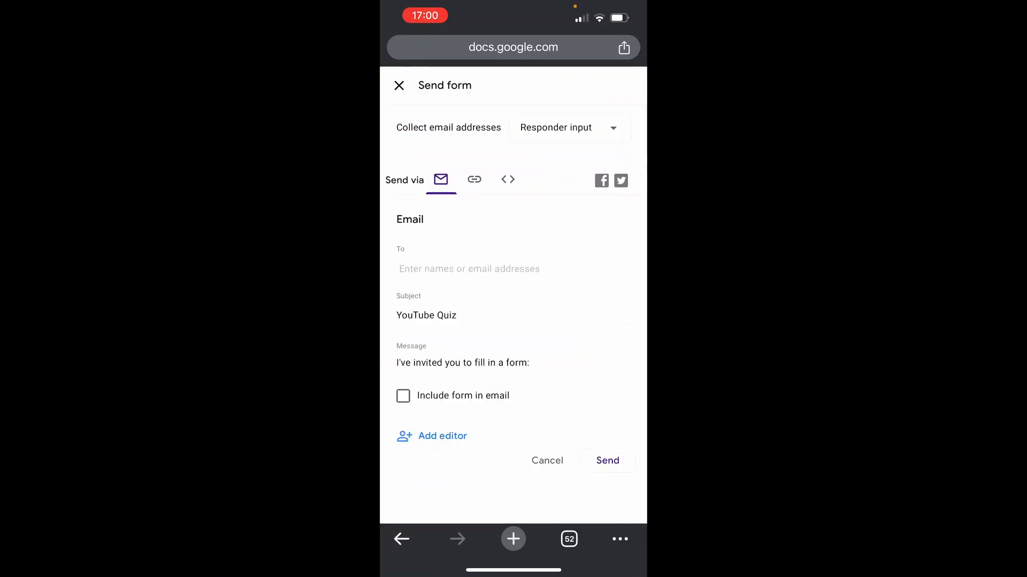
{"action": "left_click", "coordinate": [398, 85]}
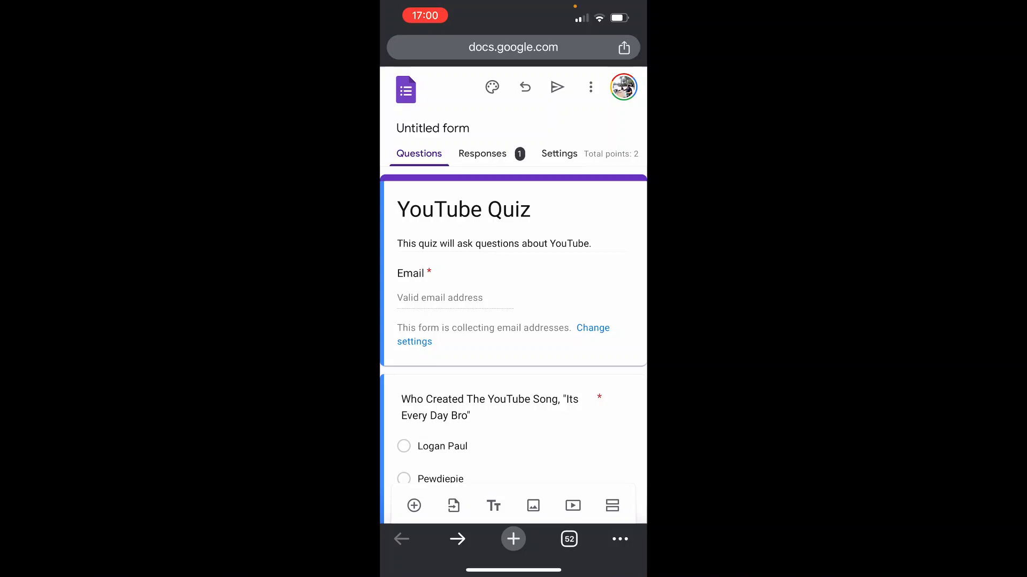
{"action": "left_click", "coordinate": [556, 87]}
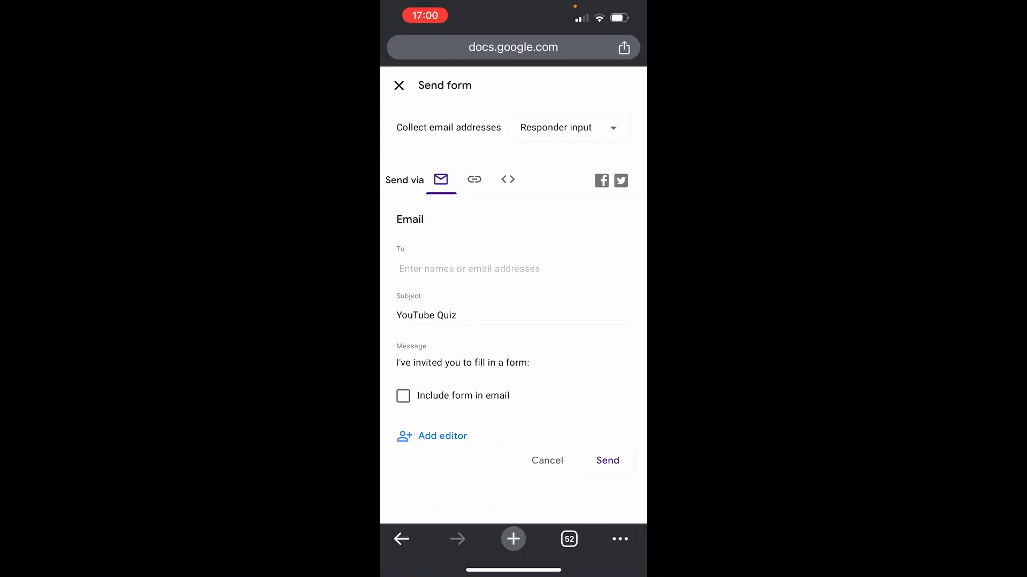
{"action": "left_click", "coordinate": [473, 180]}
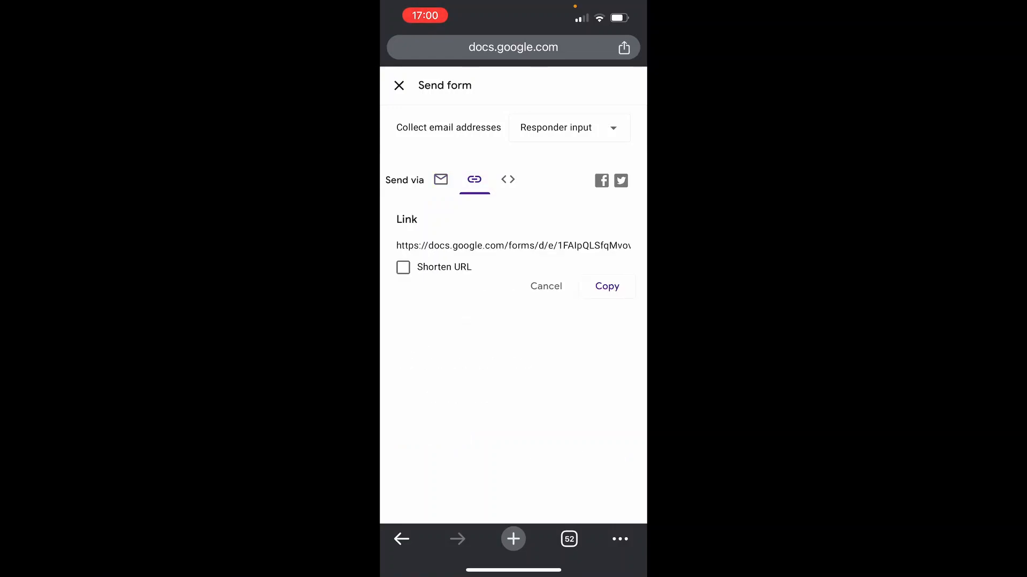
{"action": "left_click", "coordinate": [403, 268]}
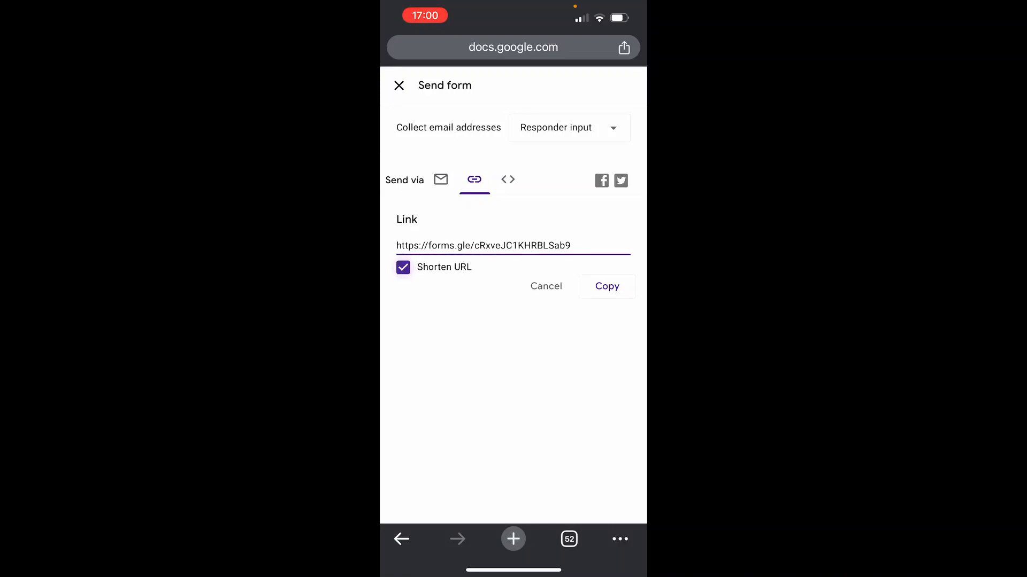
{"action": "left_click", "coordinate": [606, 287]}
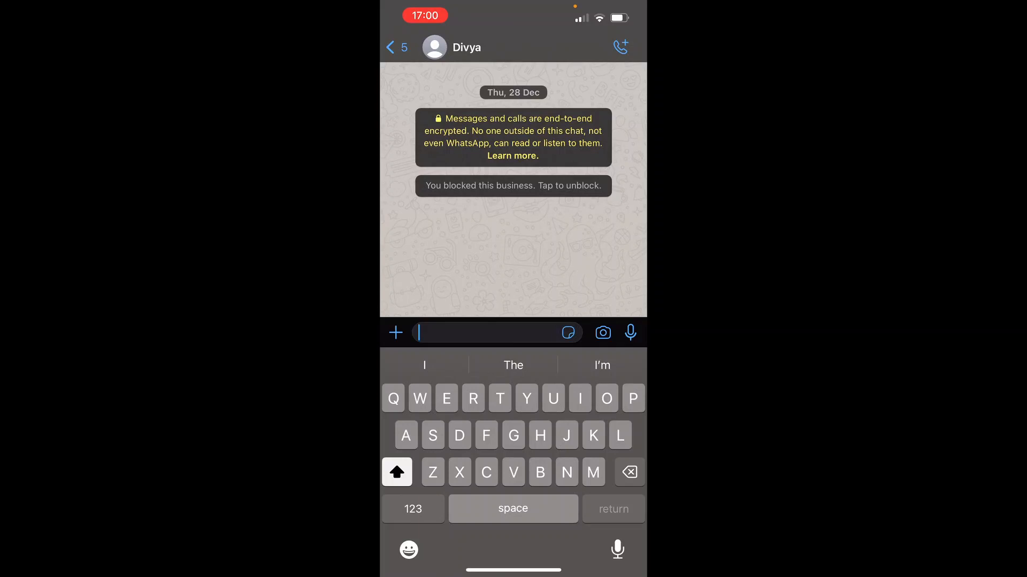
- Bring up the Paste option in the WhatsApp chat with Divya's message box
{"action": "left_click", "coordinate": [488, 332]}
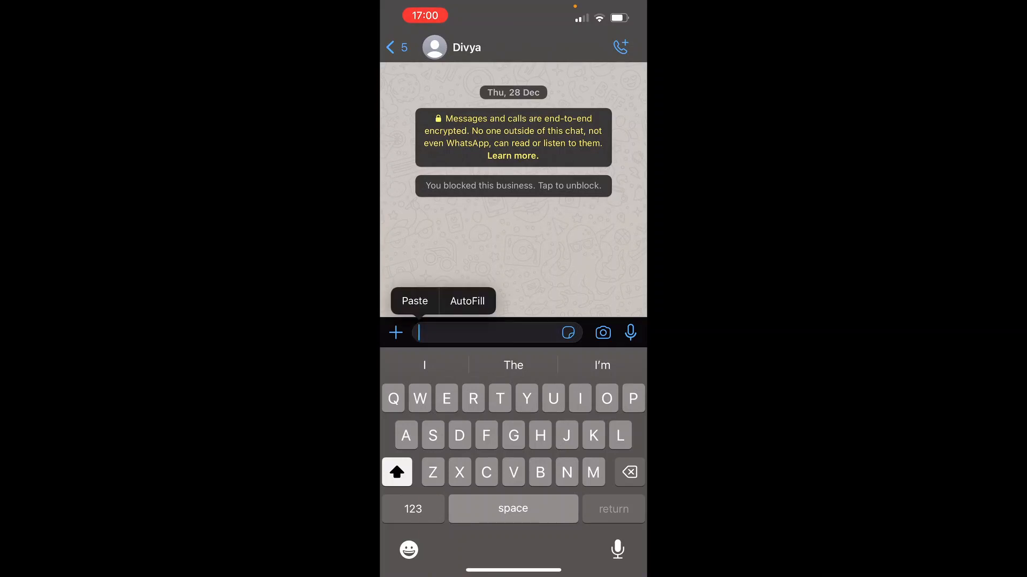